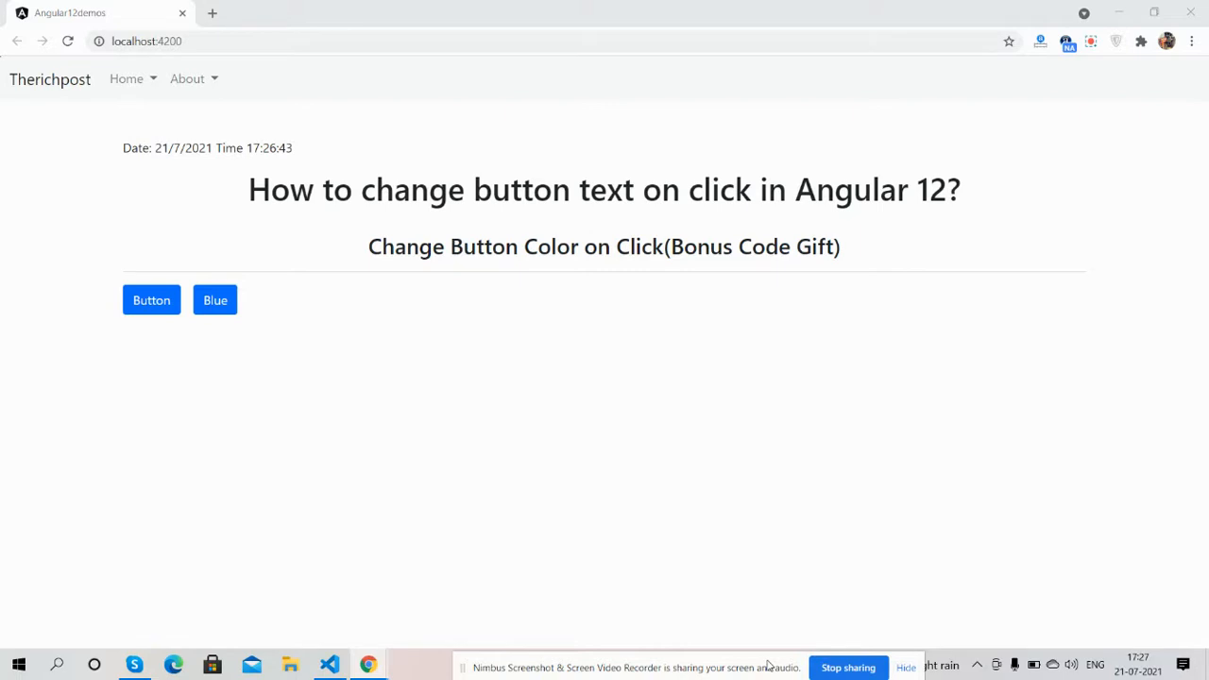
mouse_move(726, 345)
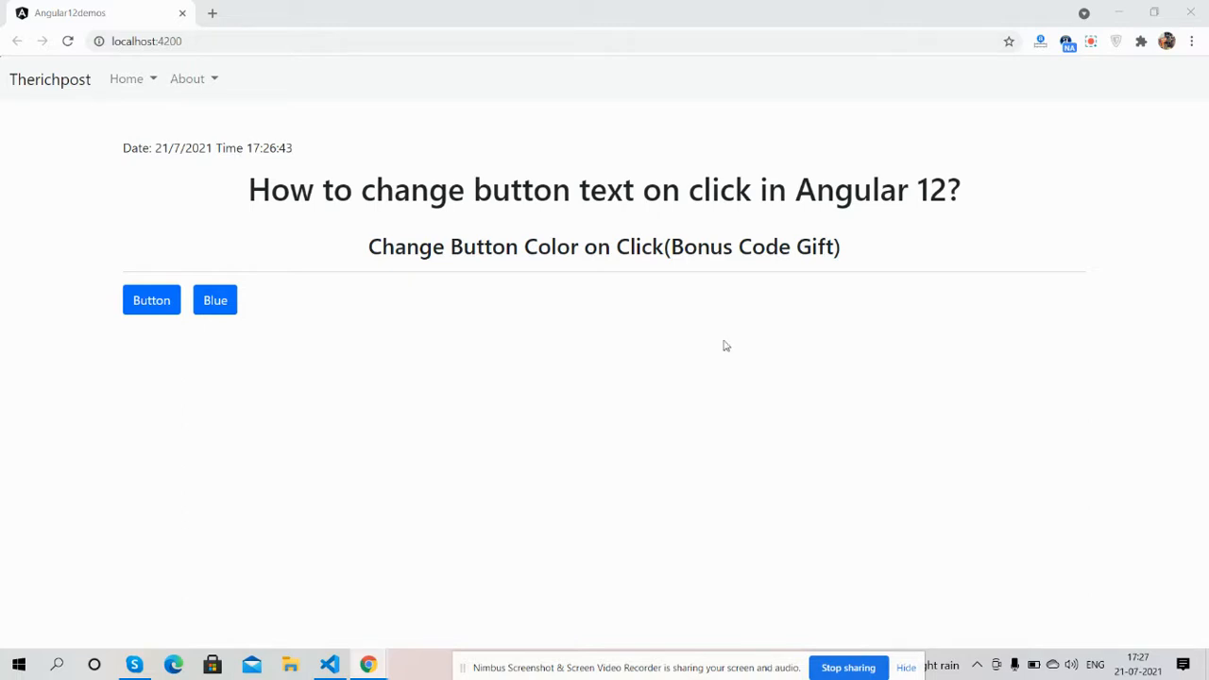
mouse_move(609, 170)
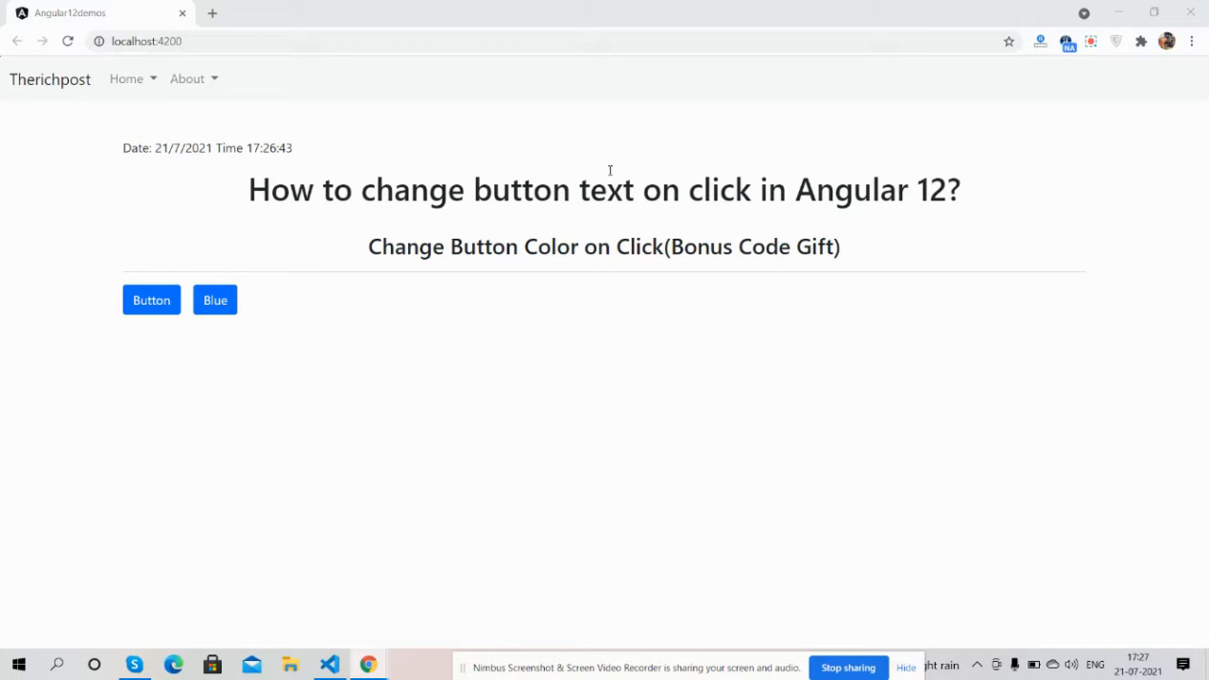
mouse_move(40, 191)
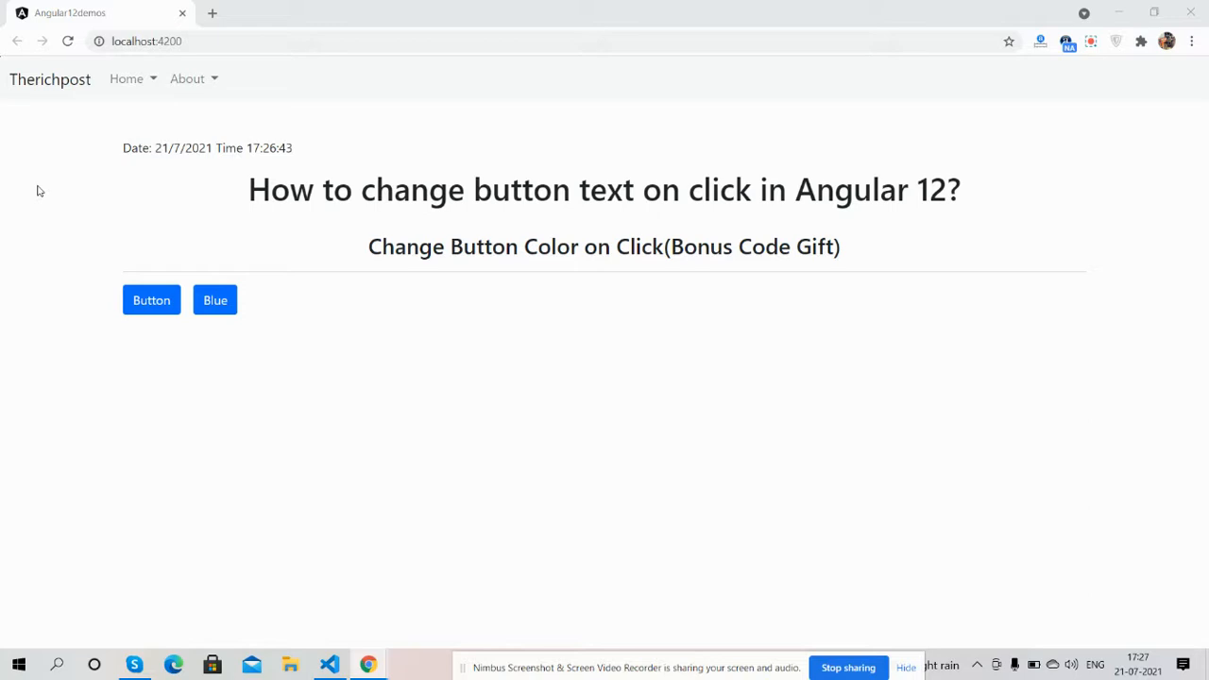
mouse_move(141, 321)
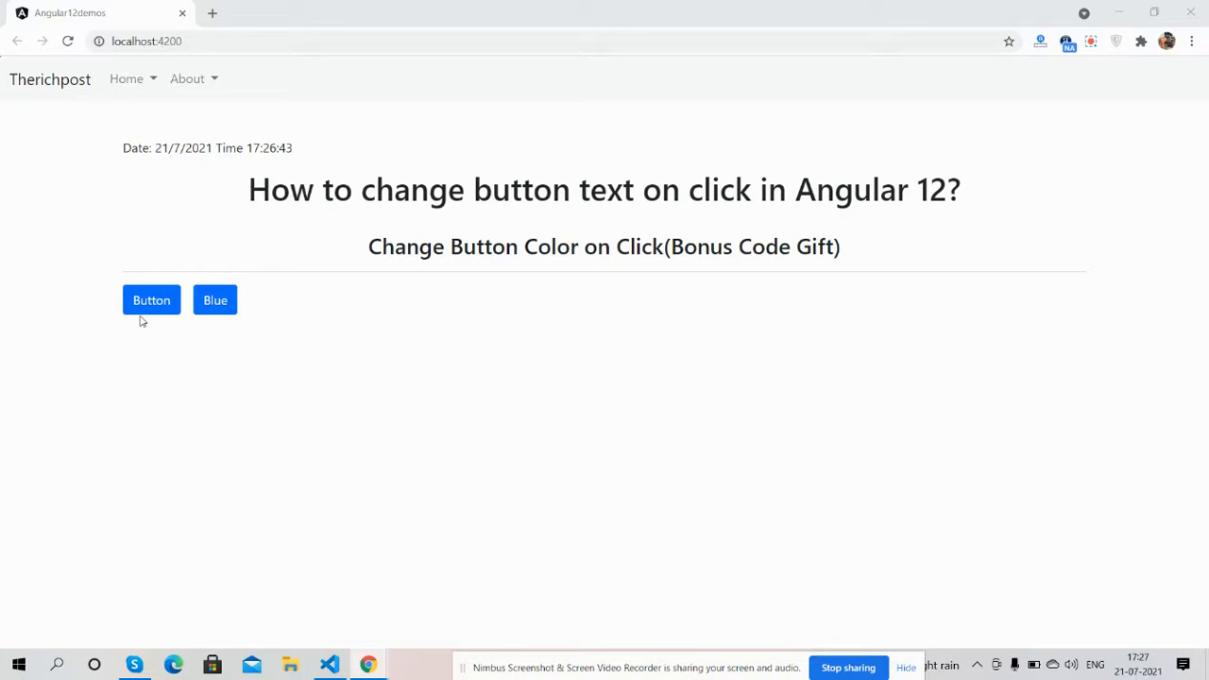
- Click the first demo button so its label changes from 'Button' to 'Clicked!!'
left_click(151, 299)
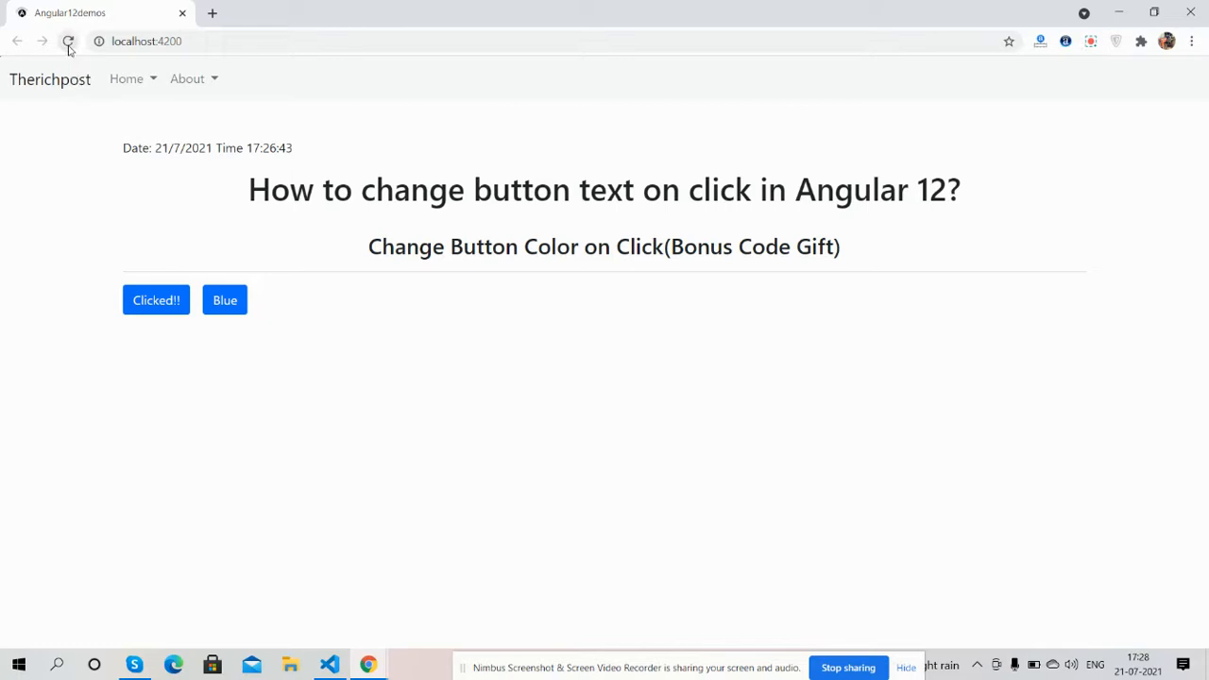
- Reload the page to reset the label, then relabel the first button 'Clicked!!'
left_click(67, 41)
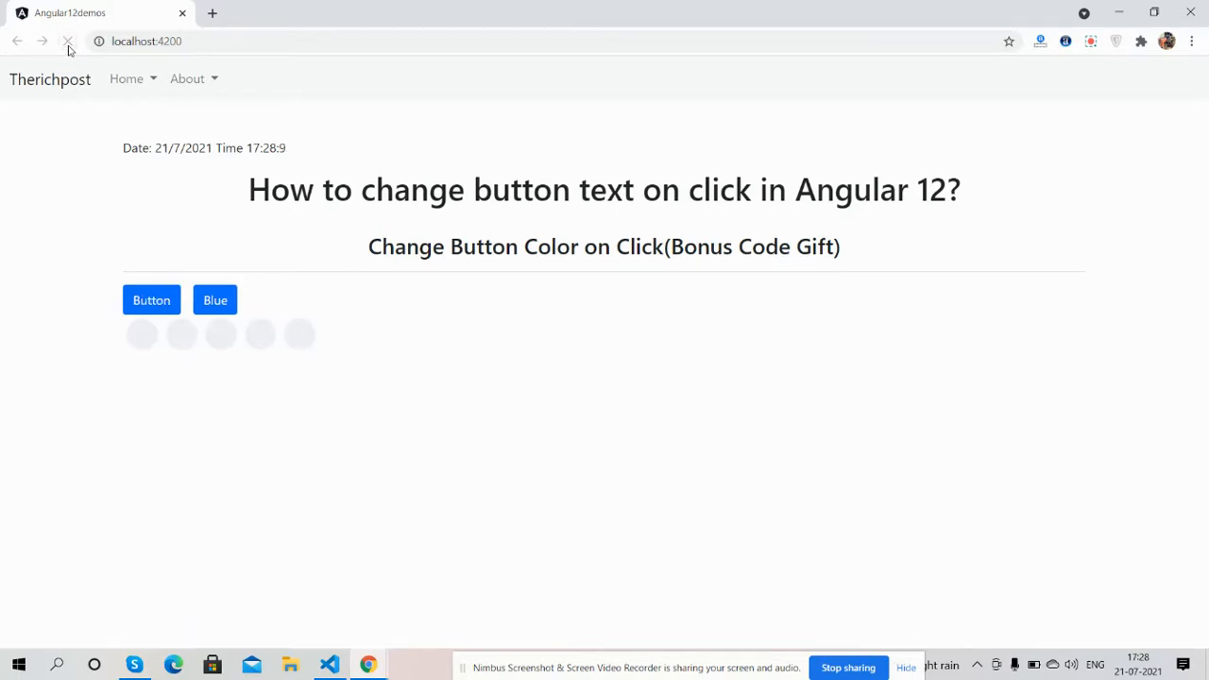
left_click(67, 40)
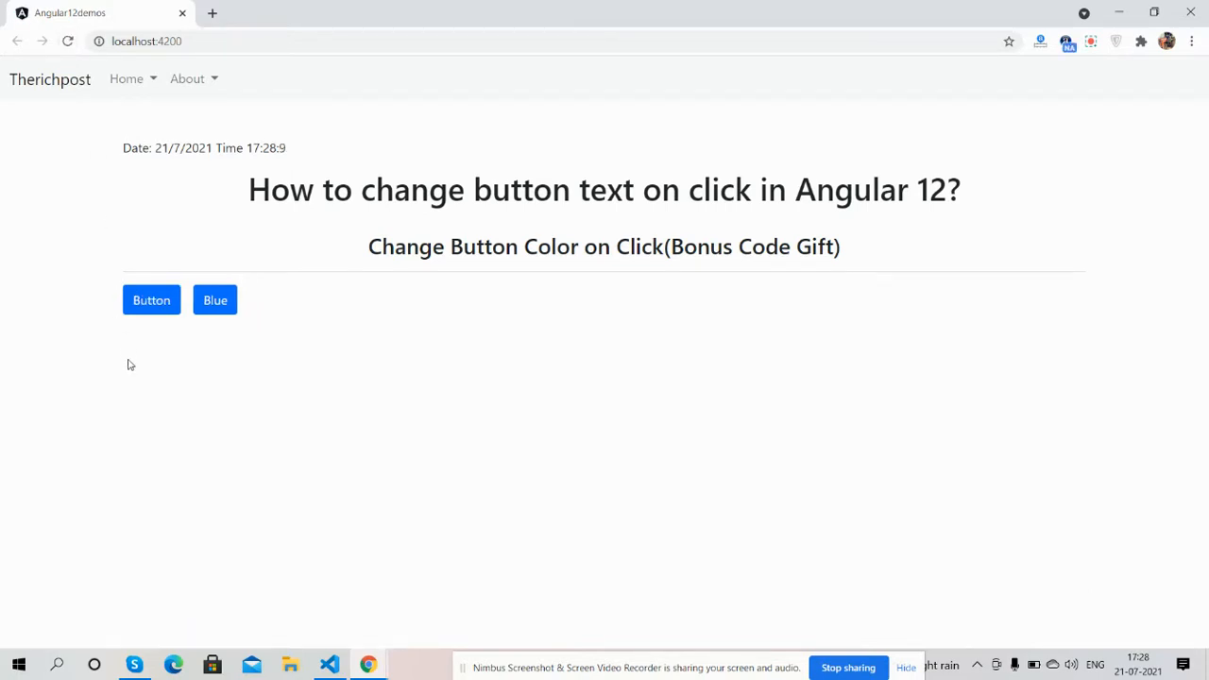
mouse_move(136, 348)
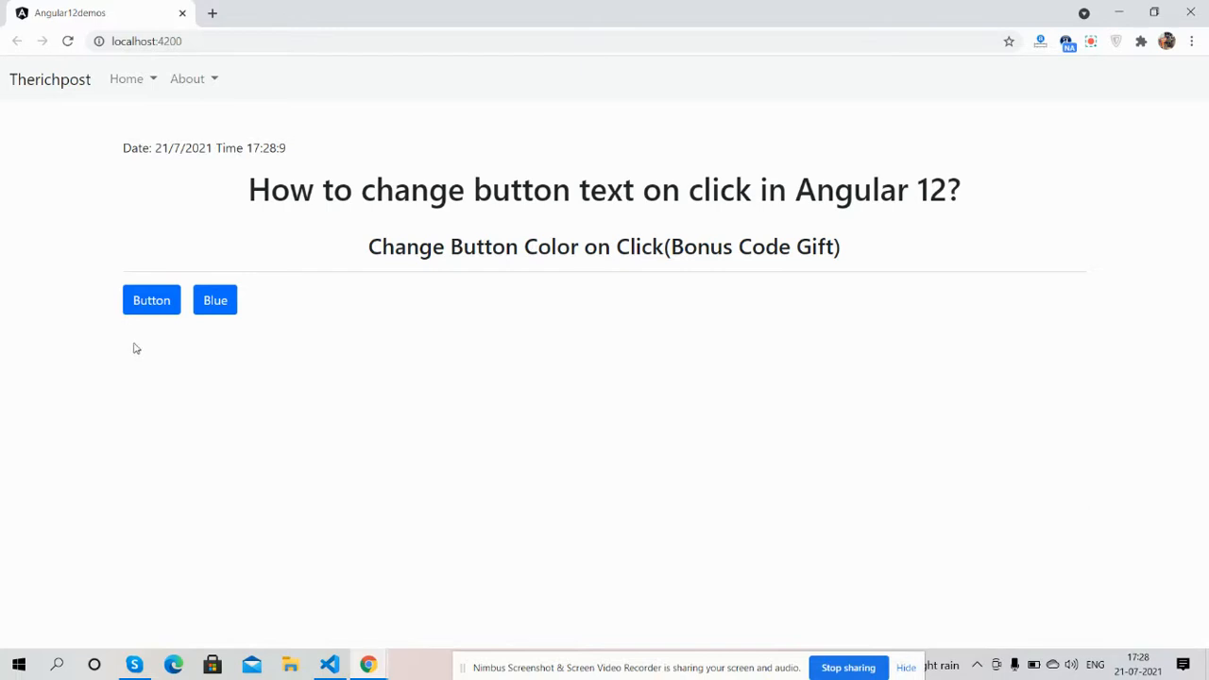
left_click(151, 299)
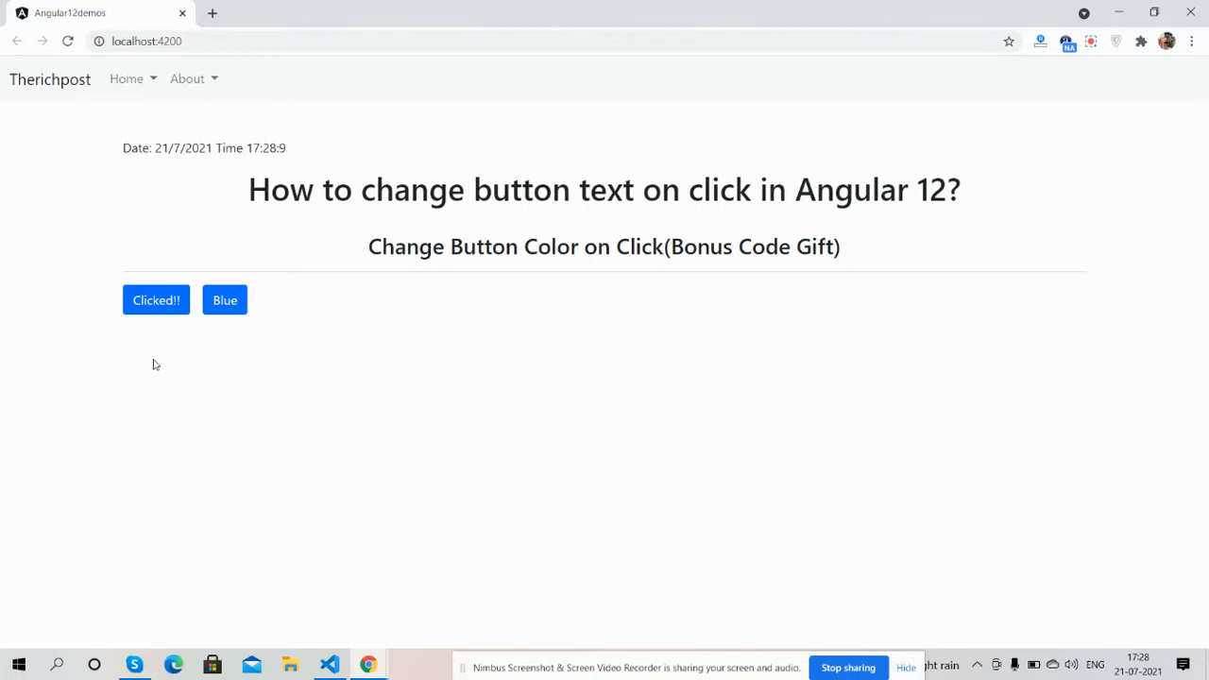
mouse_move(215, 357)
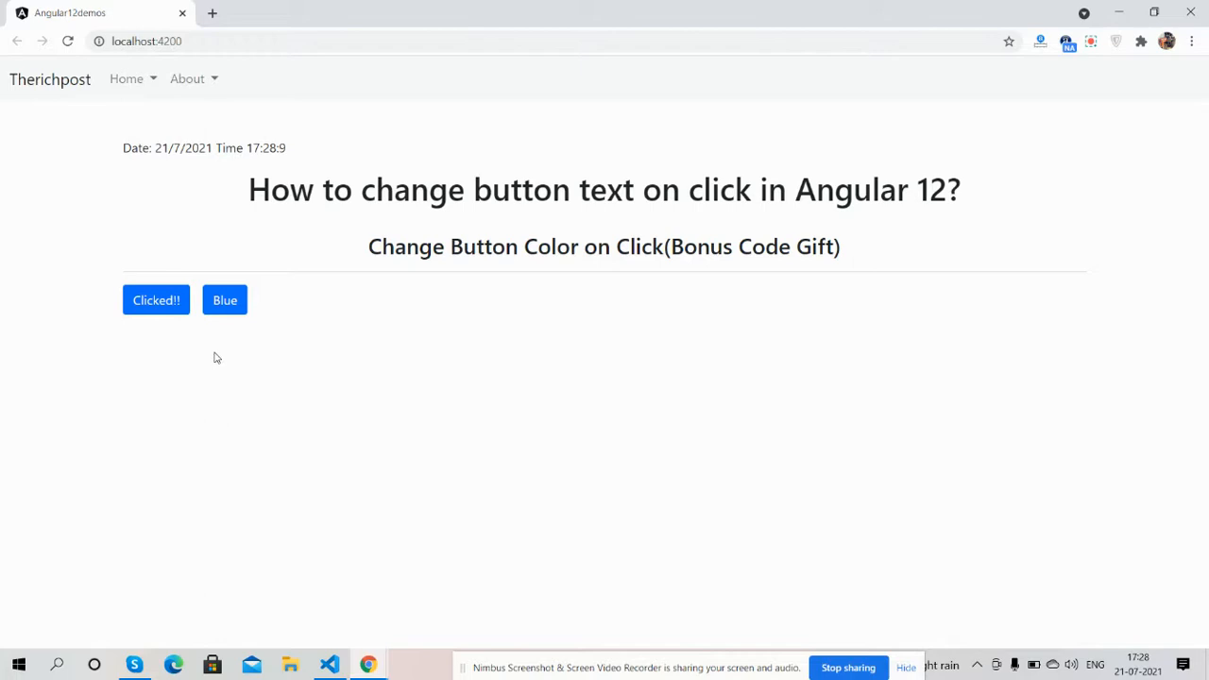
mouse_move(225, 300)
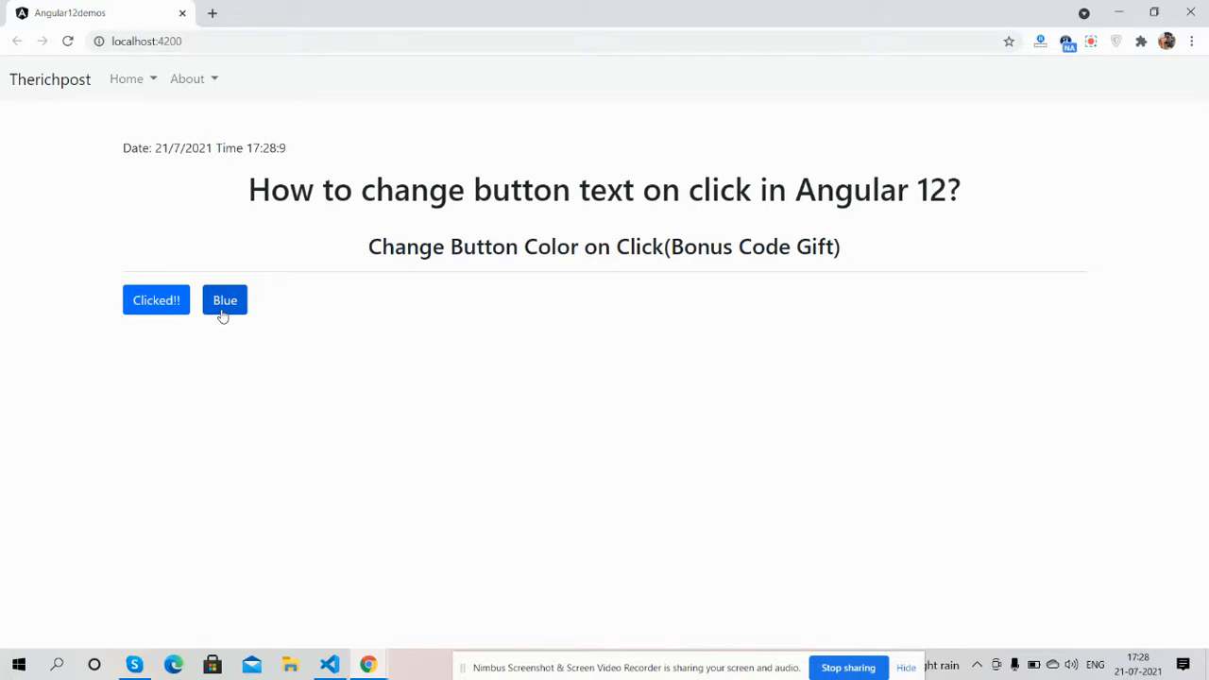
- Turn the second 'Blue' button red so it reads 'Red'
left_click(225, 300)
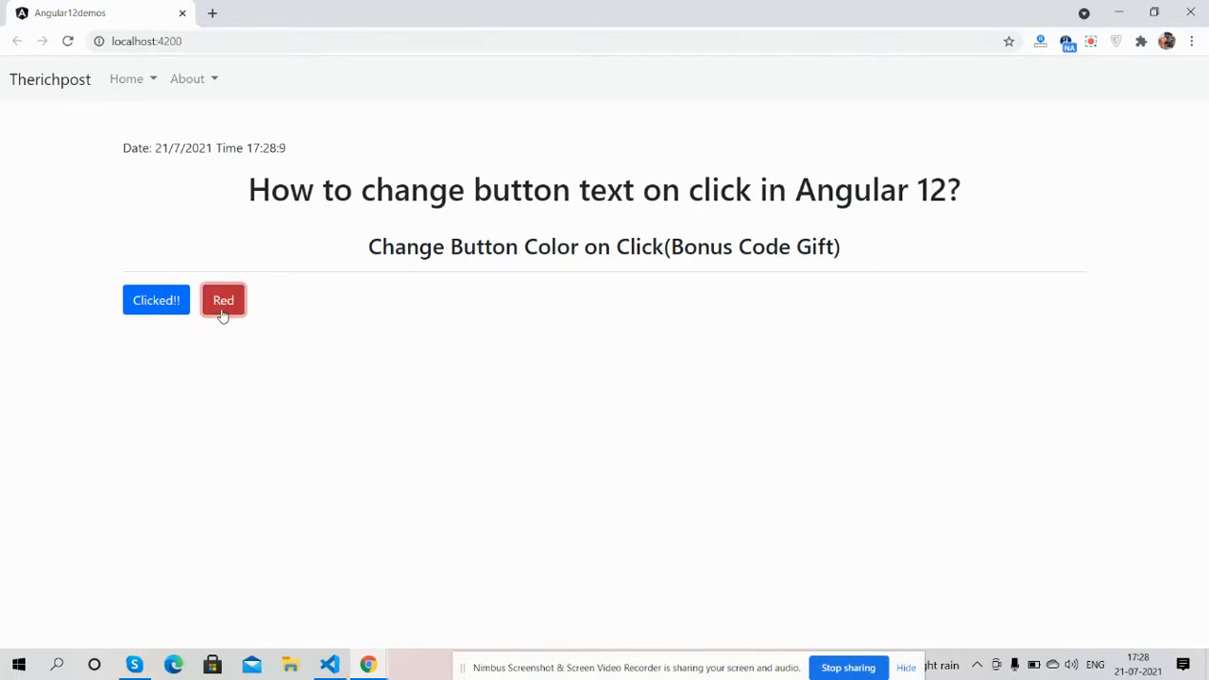
mouse_move(231, 378)
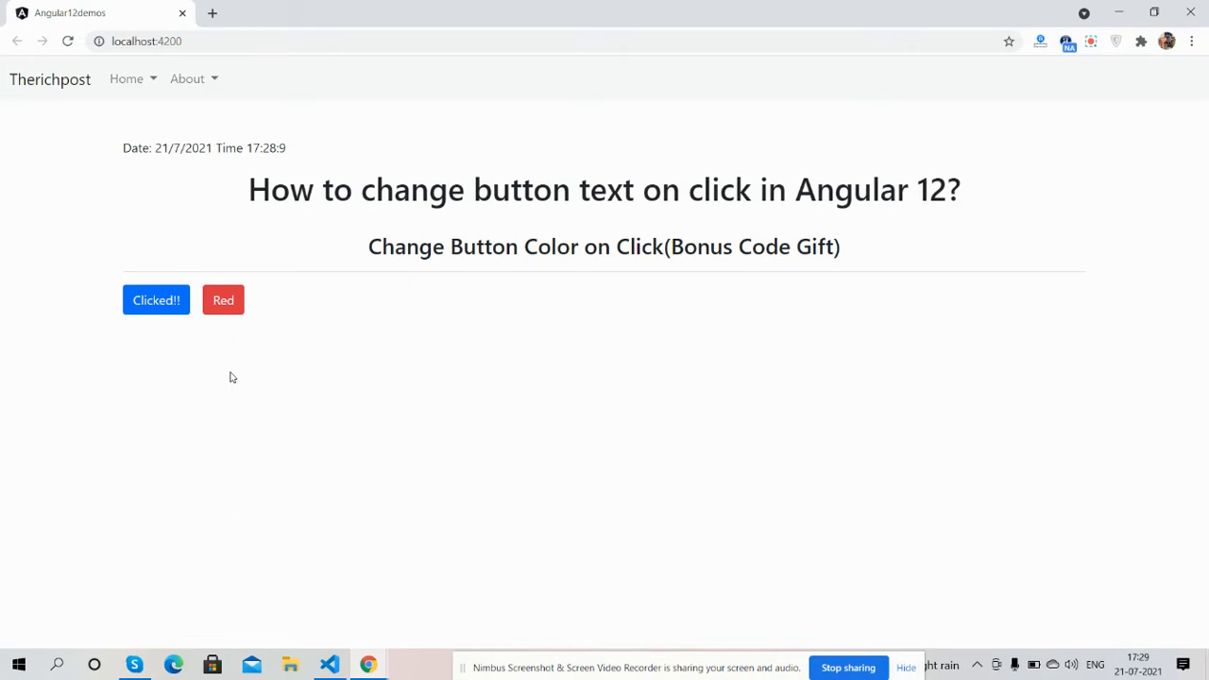
mouse_move(345, 443)
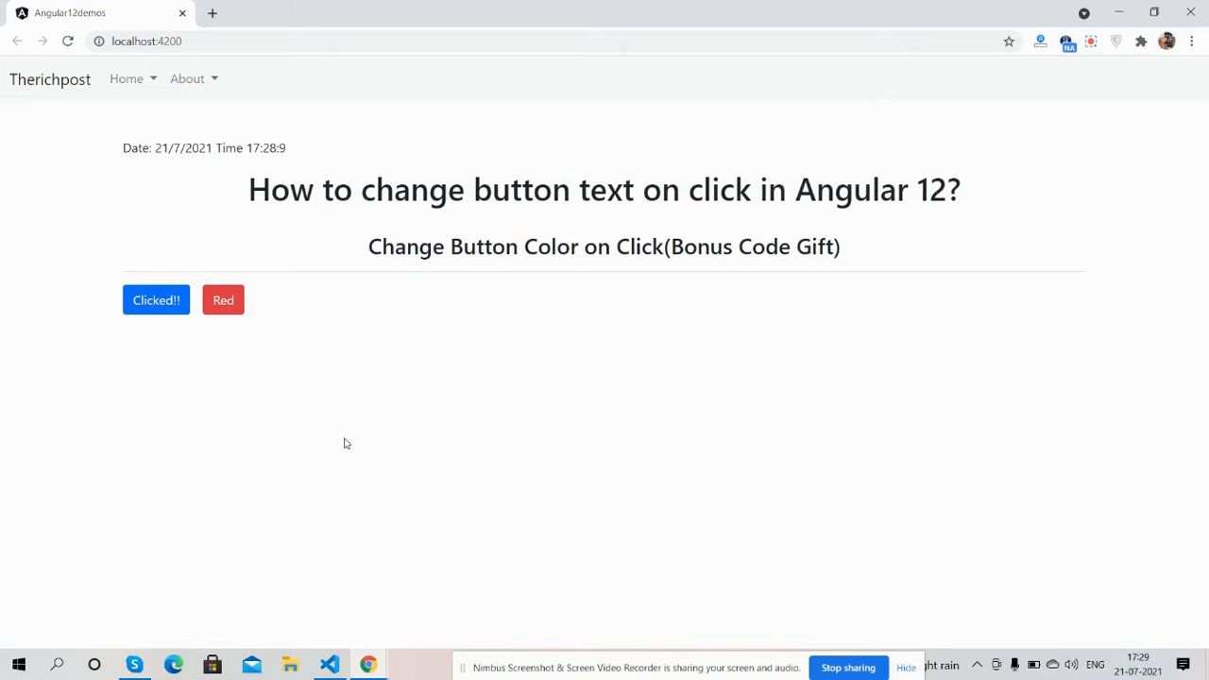